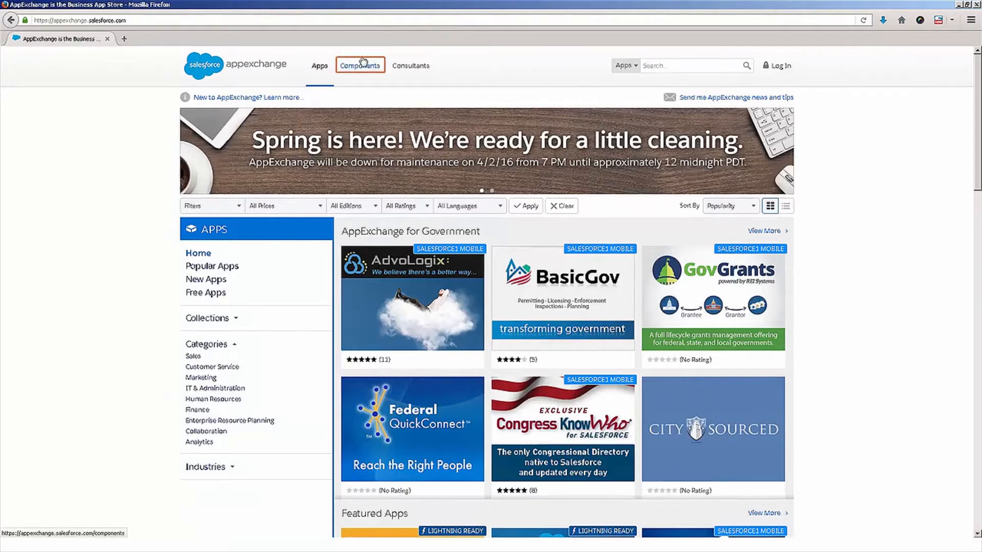
# Switch to the Lightning Components storefront and browse down to the Currency Conversion Tool listing.
pyautogui.click(359, 65)
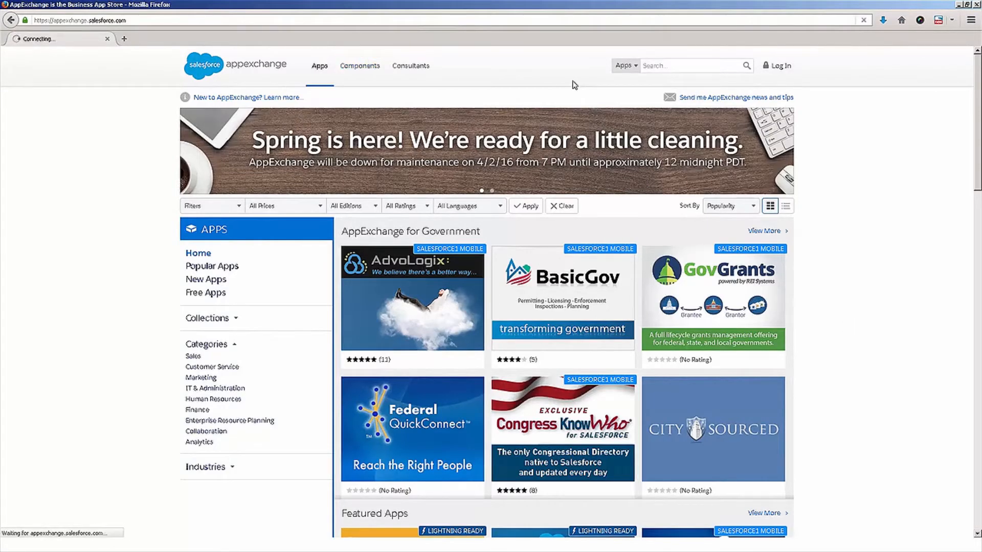
pyautogui.click(359, 66)
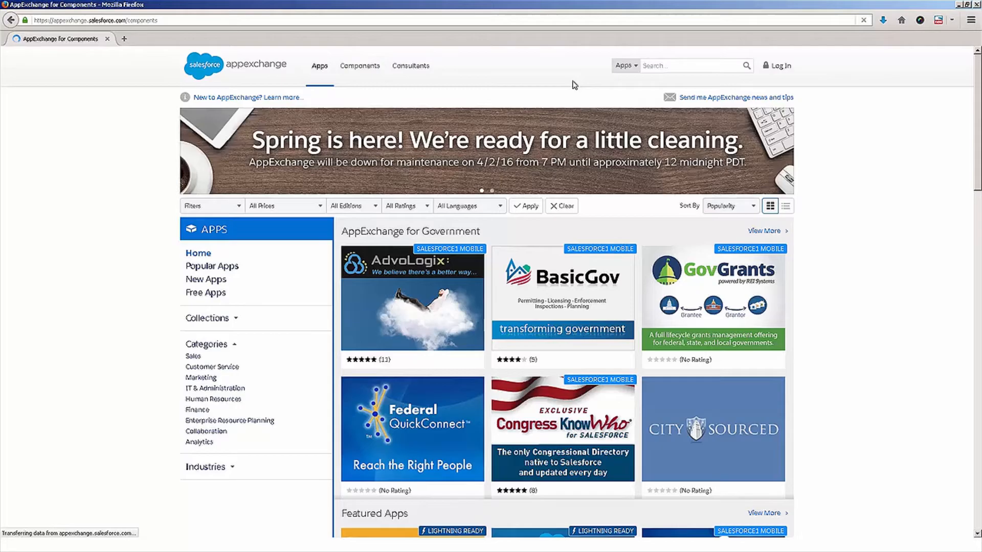
pyautogui.click(359, 65)
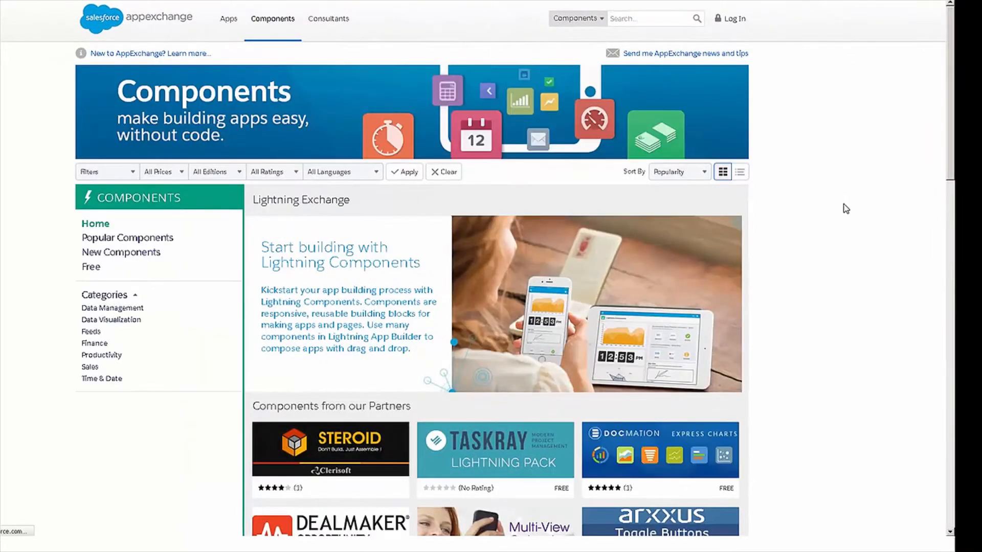
pyautogui.scroll(-3)
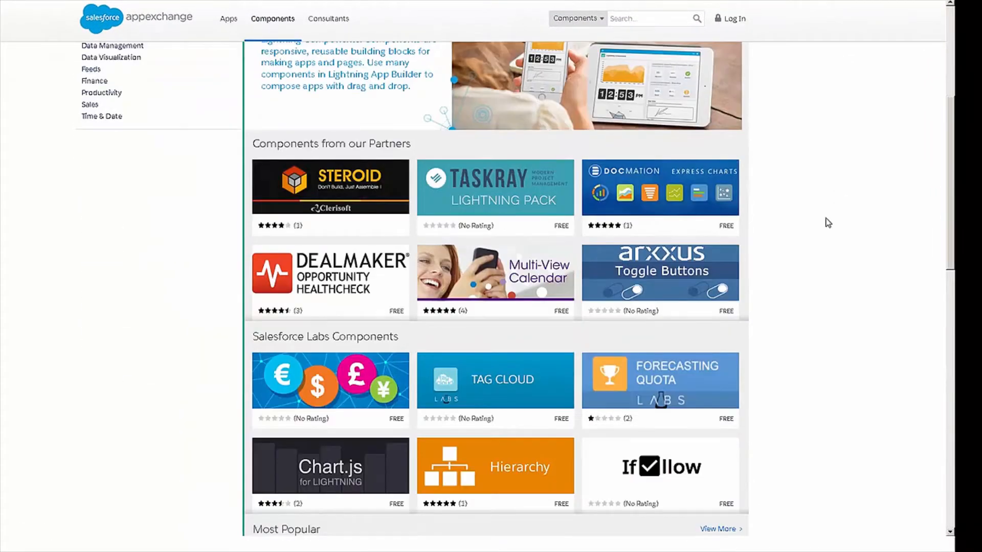
pyautogui.scroll(-3)
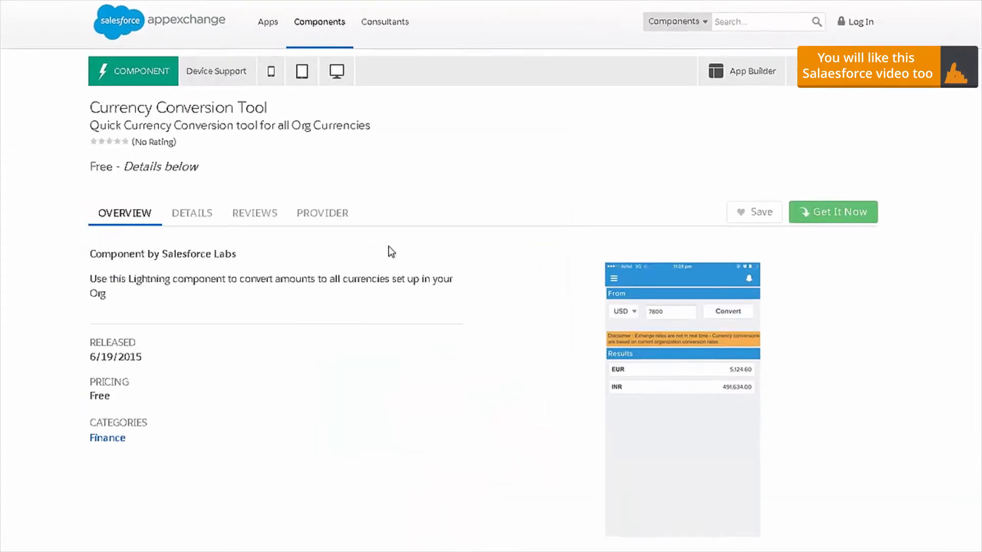
pyautogui.moveTo(143, 101)
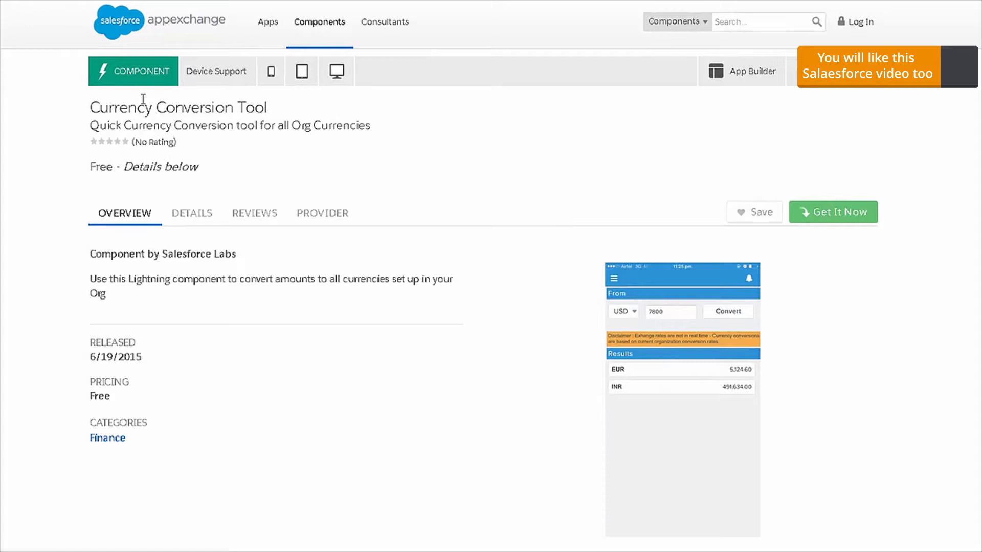
pyautogui.moveTo(152, 399)
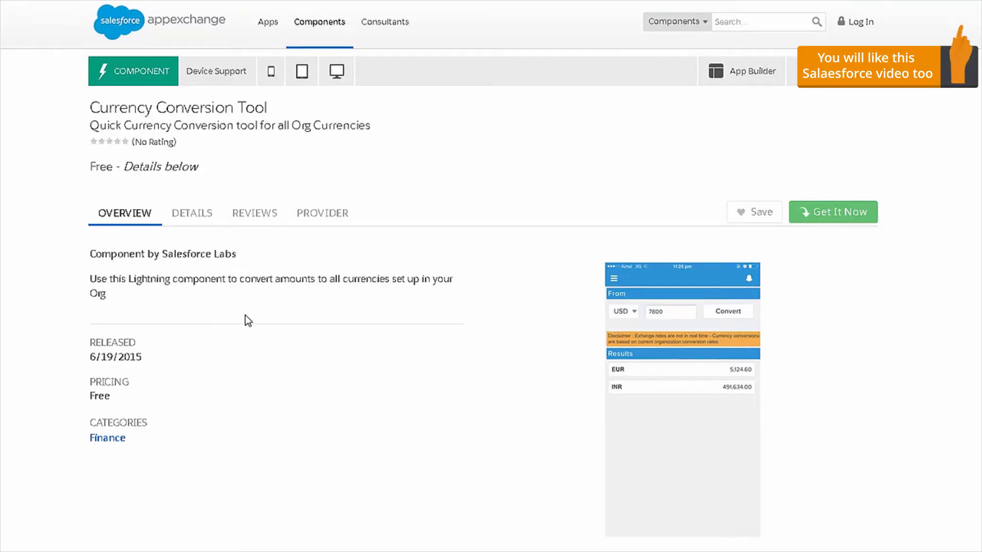
pyautogui.moveTo(432, 311)
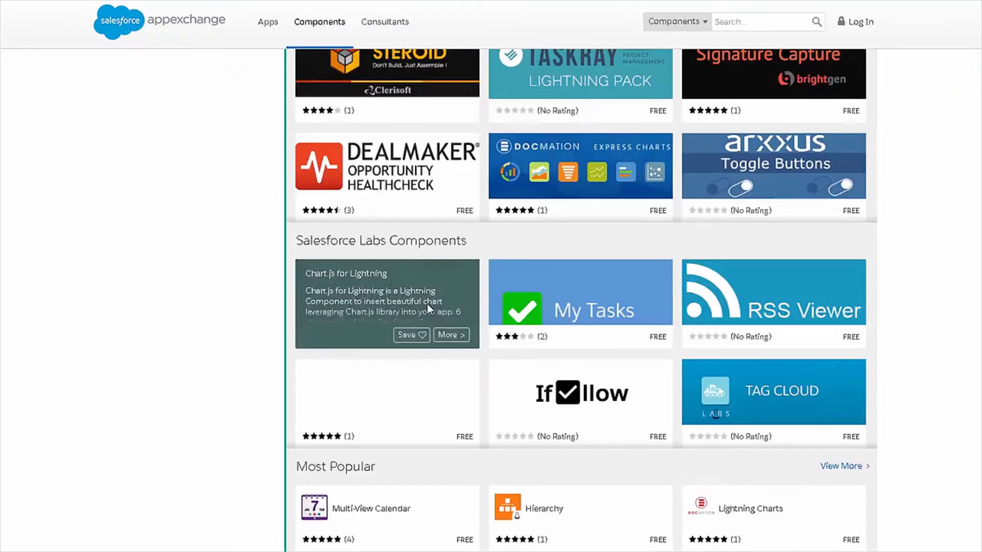
# Open TerraSky's Multi-View Calendar from the Most Popular components list.
pyautogui.scroll(3)
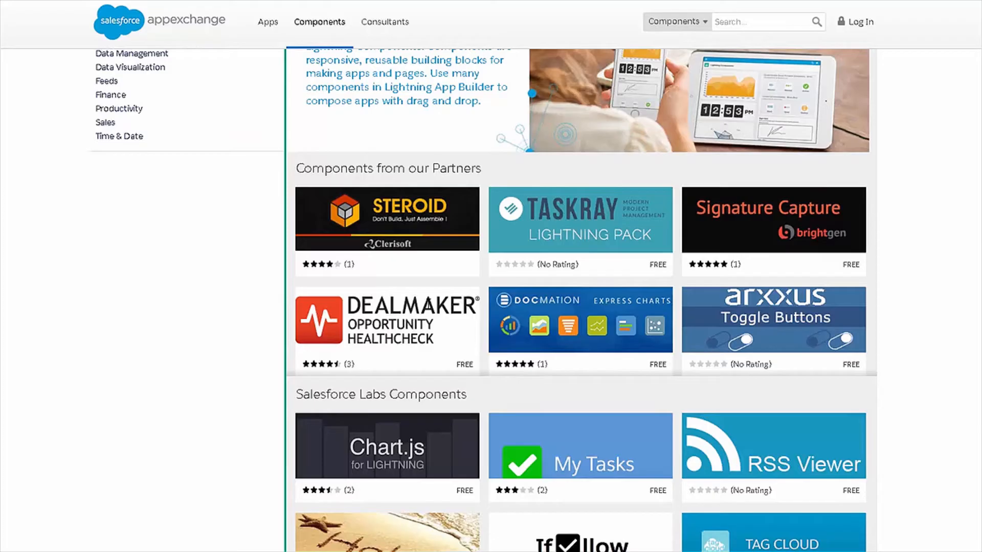
pyautogui.moveTo(755, 209)
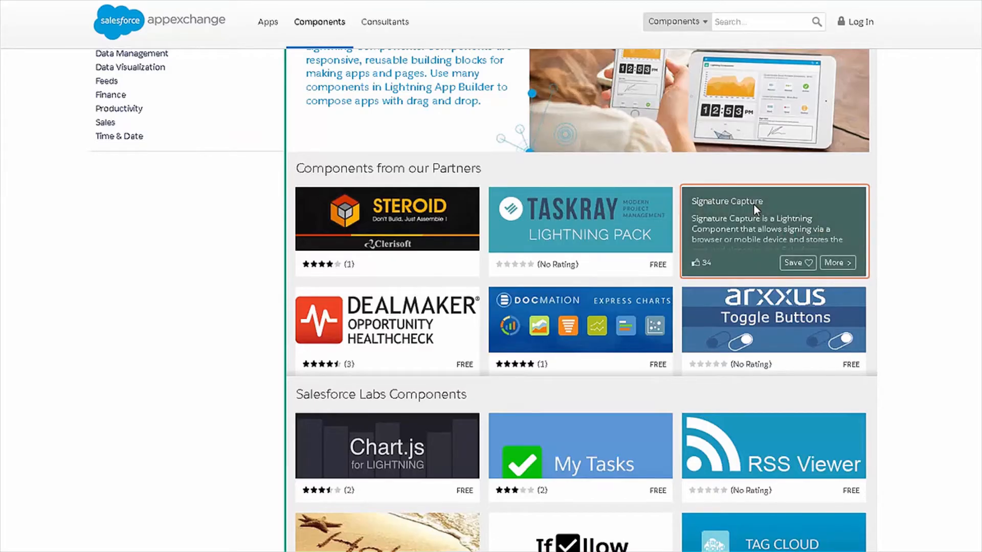
pyautogui.scroll(-3)
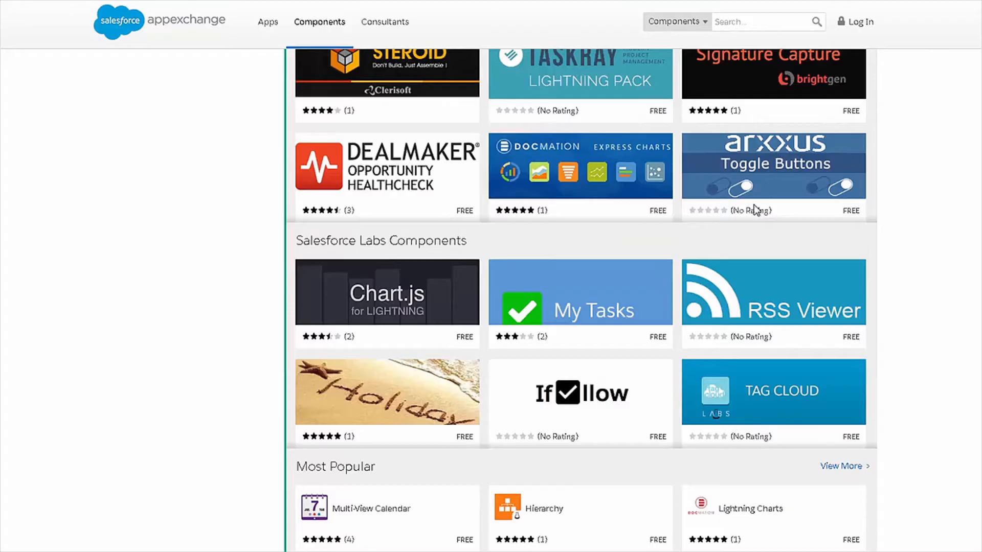
pyautogui.scroll(-3)
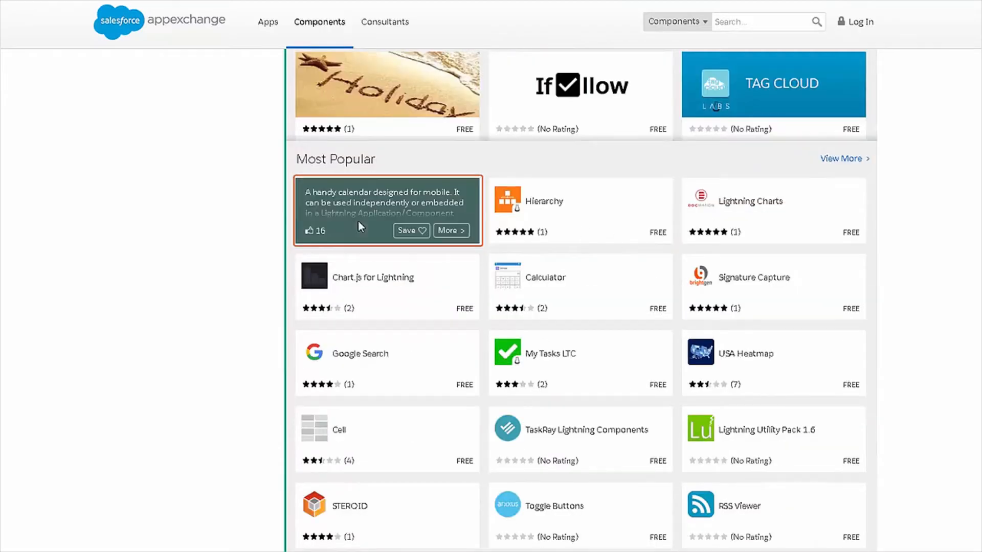
pyautogui.moveTo(246, 205)
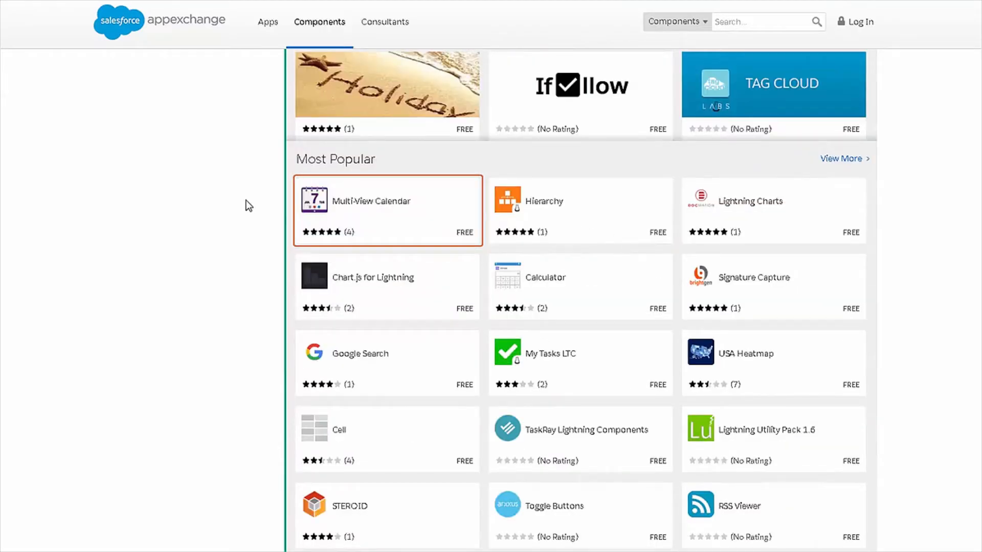
pyautogui.moveTo(376, 210)
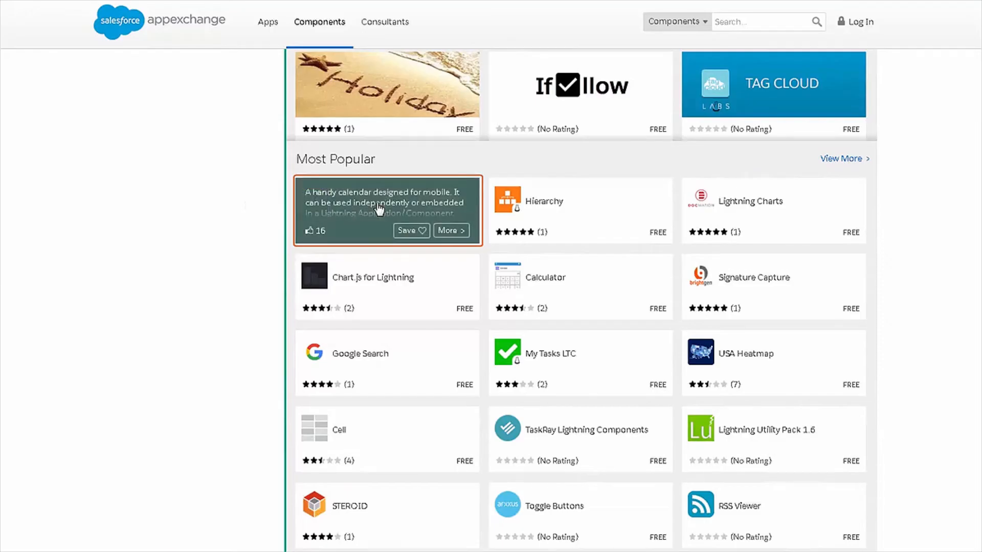
pyautogui.click(387, 203)
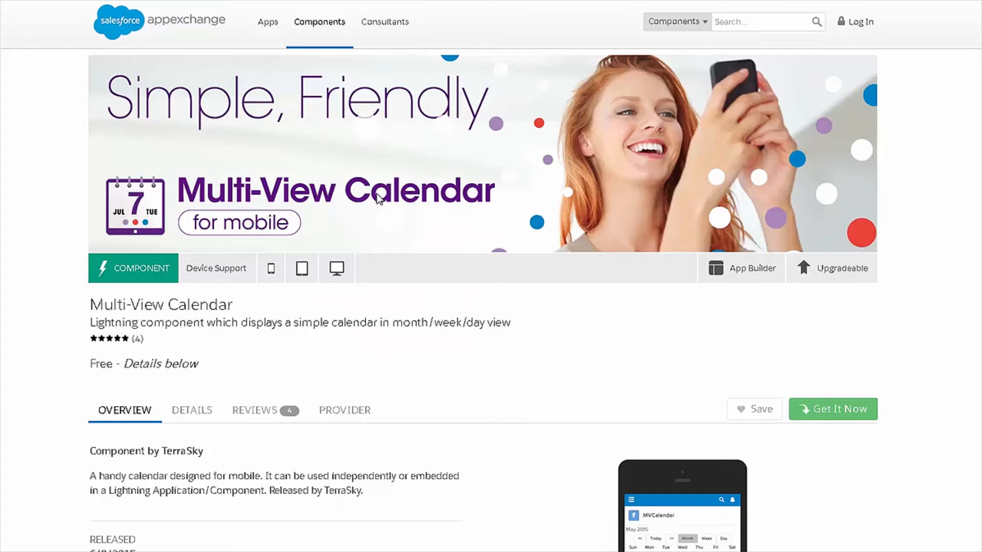
# Review Multi-View Calendar's overview and device support, then choose Get It Now.
pyautogui.scroll(-3)
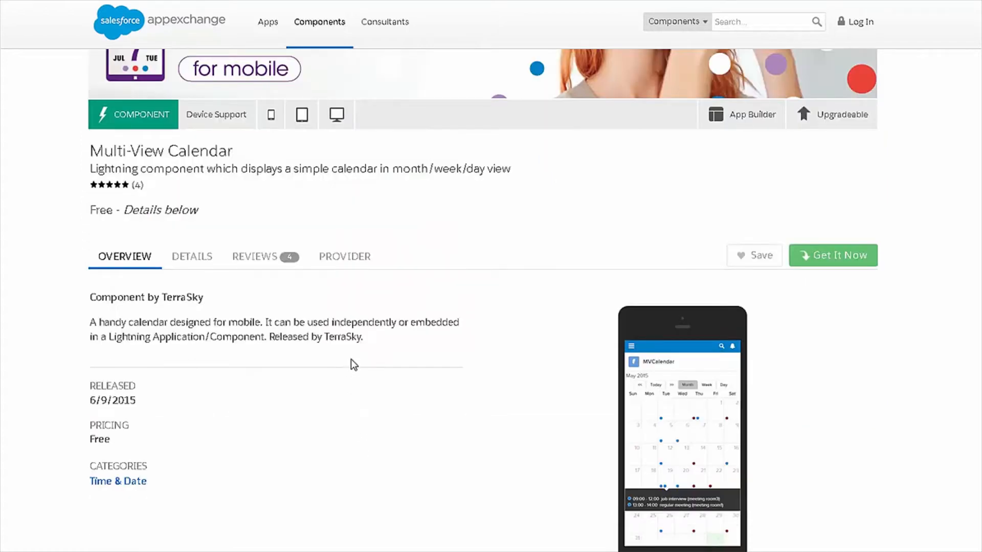
pyautogui.moveTo(346, 368)
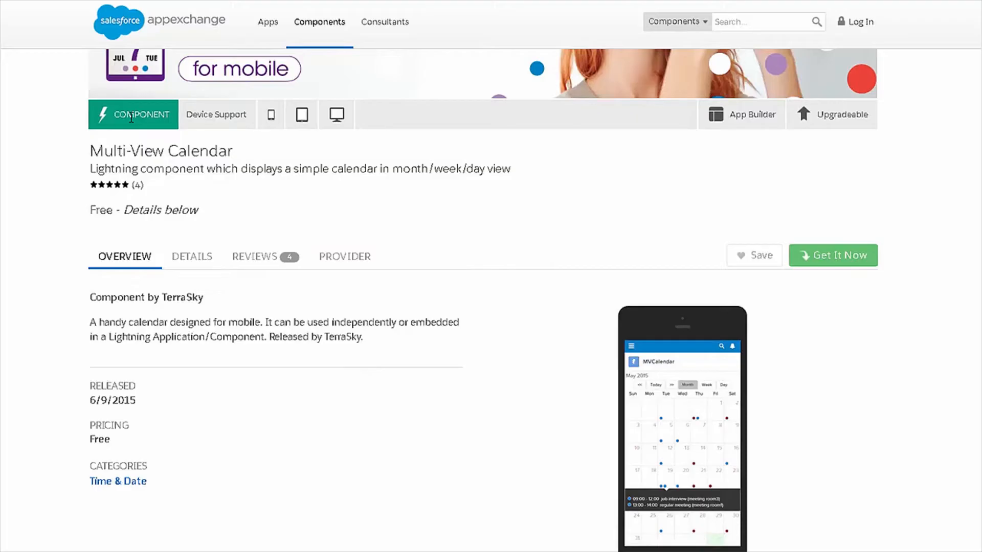
pyautogui.moveTo(368, 191)
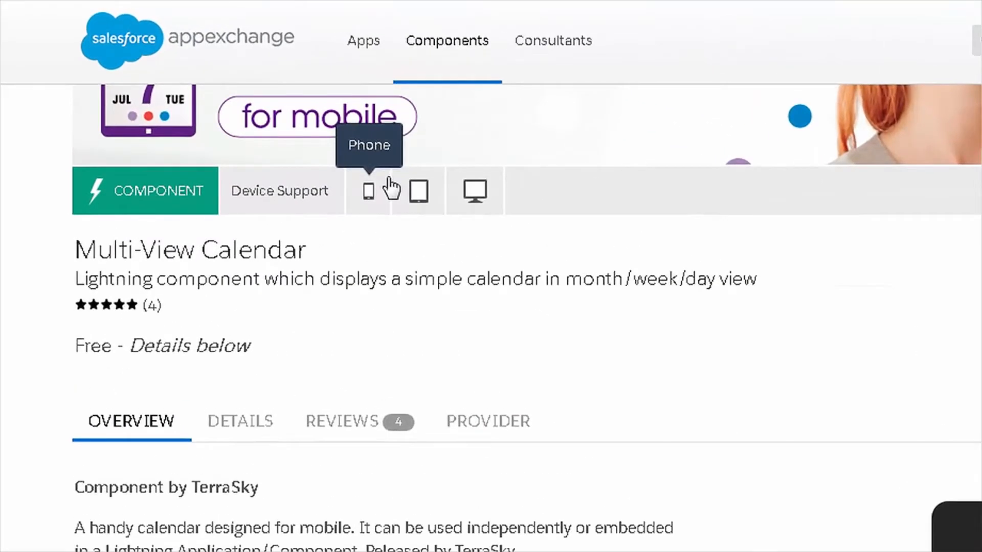
pyautogui.moveTo(474, 201)
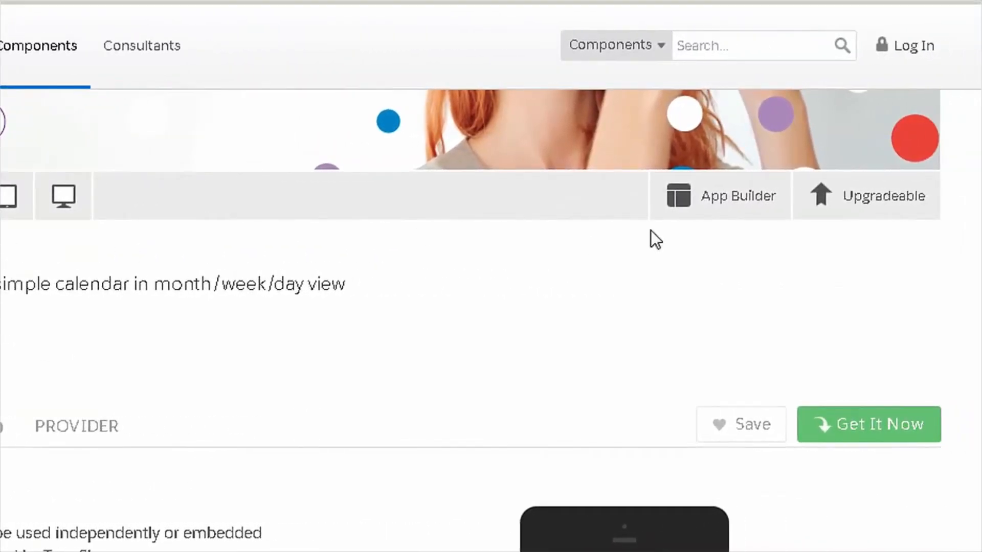
pyautogui.moveTo(739, 195)
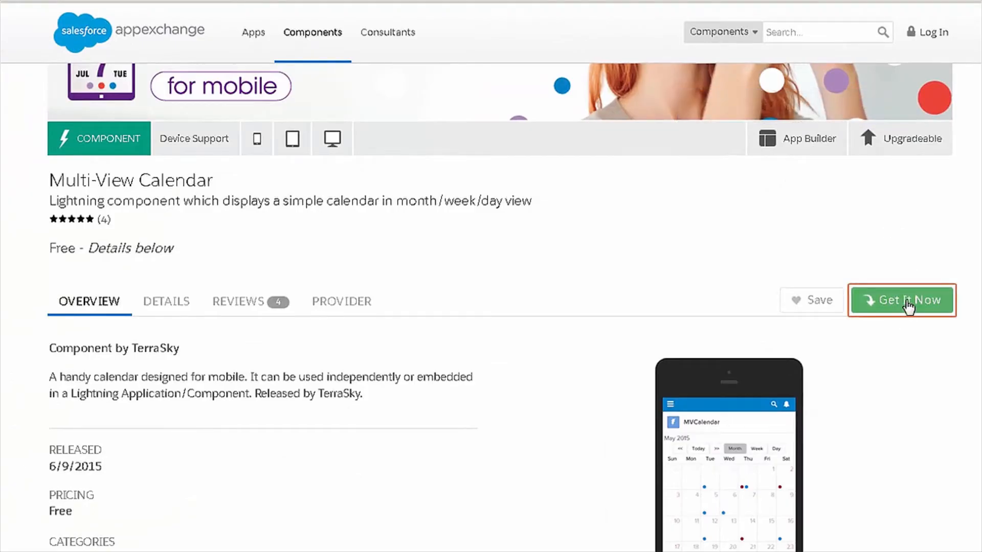
pyautogui.click(902, 300)
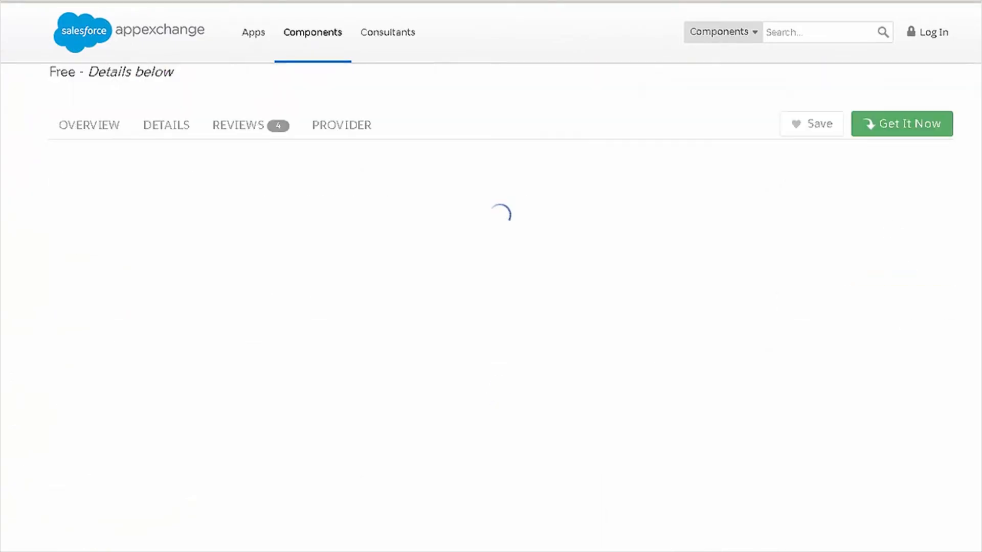
# Start getting the Multi-View Calendar component from its listing.
pyautogui.click(901, 123)
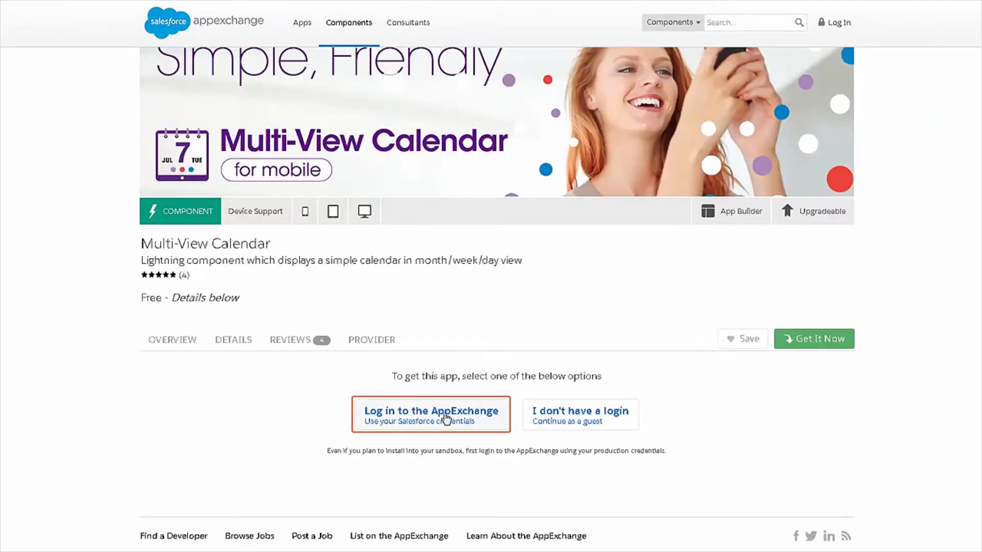
pyautogui.moveTo(795, 347)
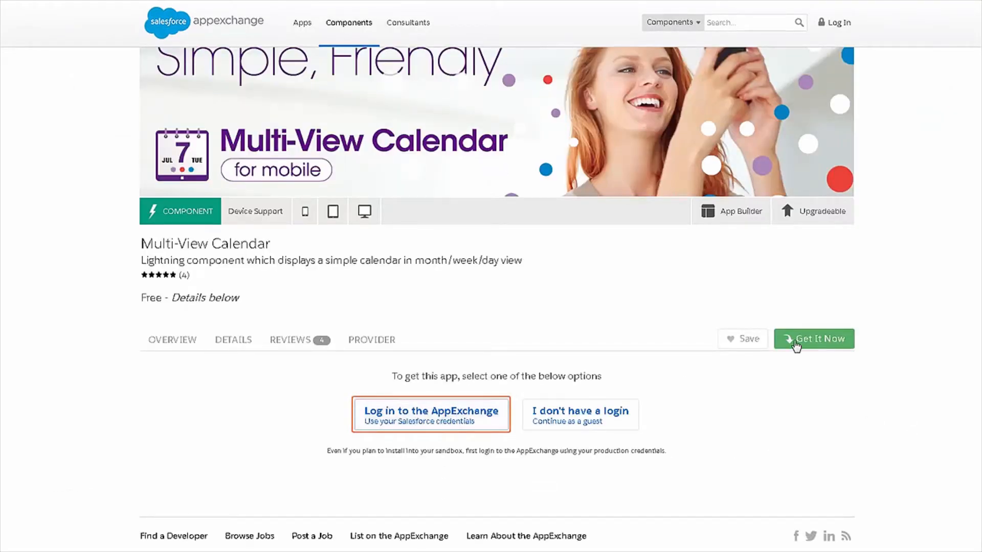
pyautogui.click(431, 413)
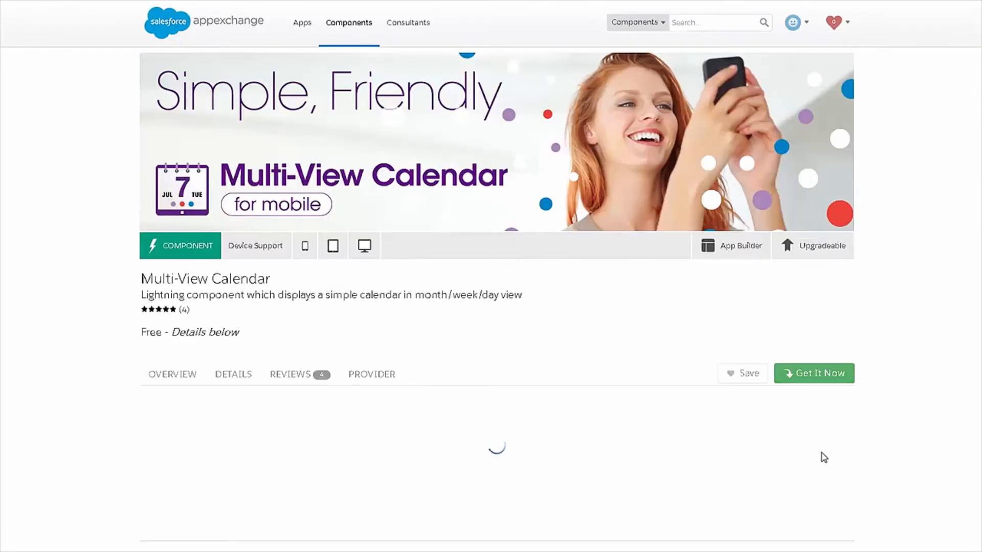
pyautogui.scroll(-3)
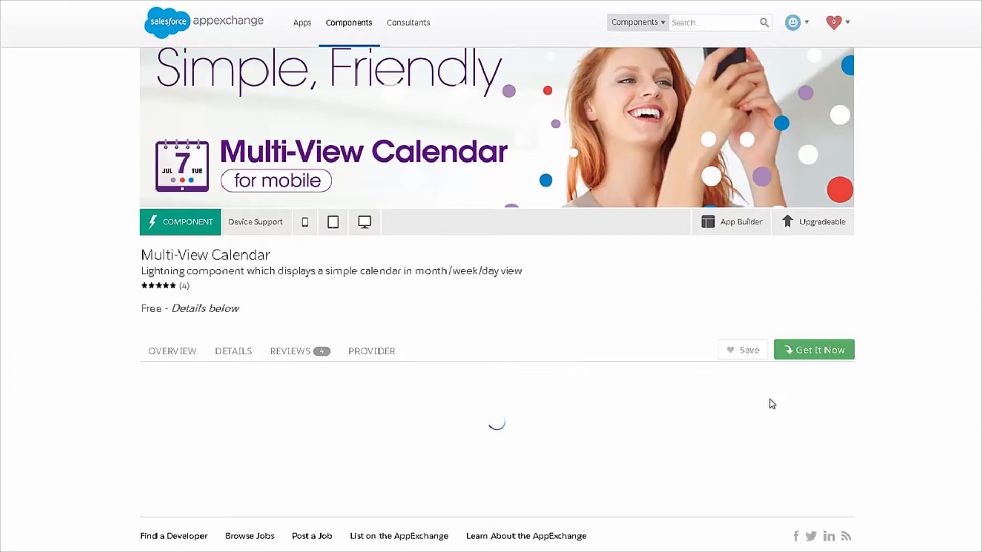
pyautogui.click(814, 350)
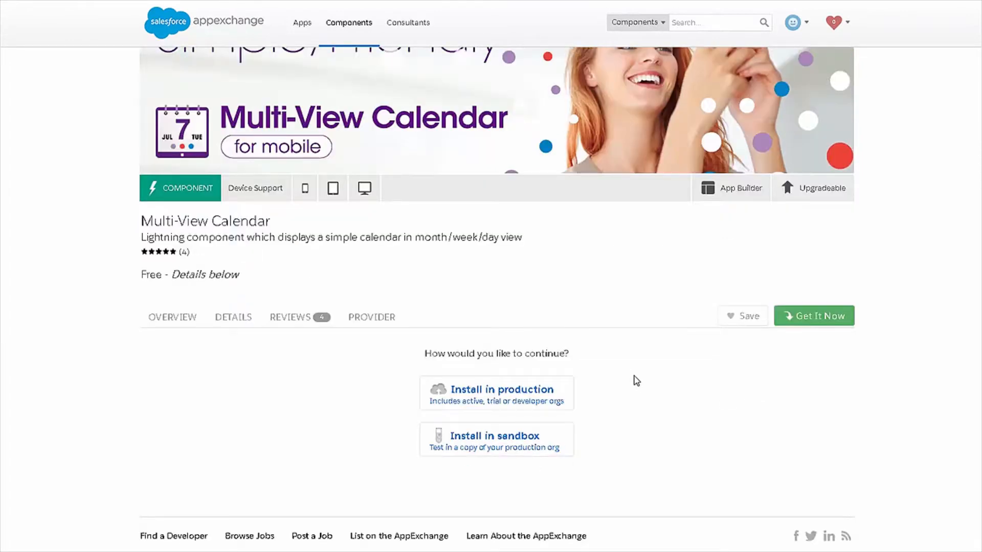
pyautogui.moveTo(626, 378)
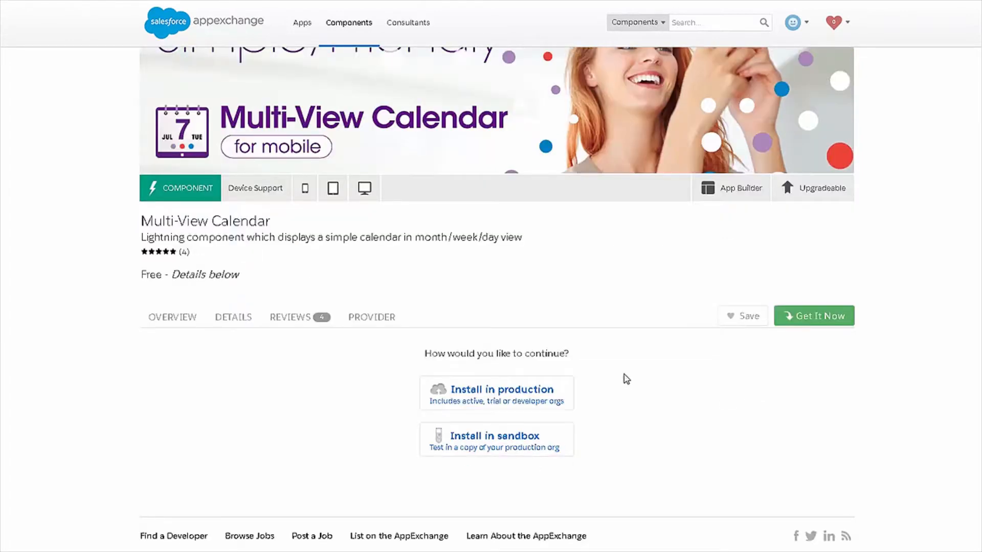
pyautogui.moveTo(480, 448)
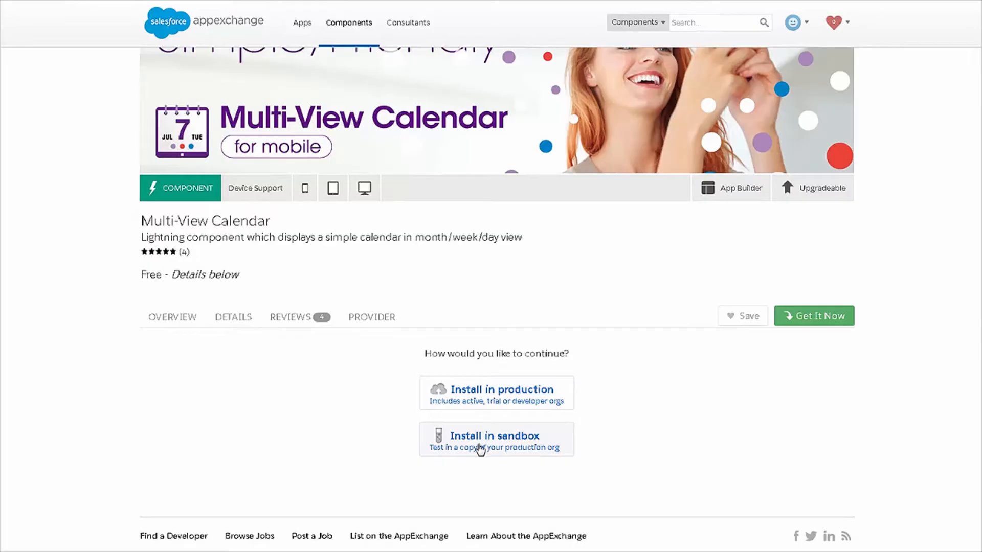
# Choose Install in Sandbox, accept the terms and conditions, and confirm.
pyautogui.click(495, 439)
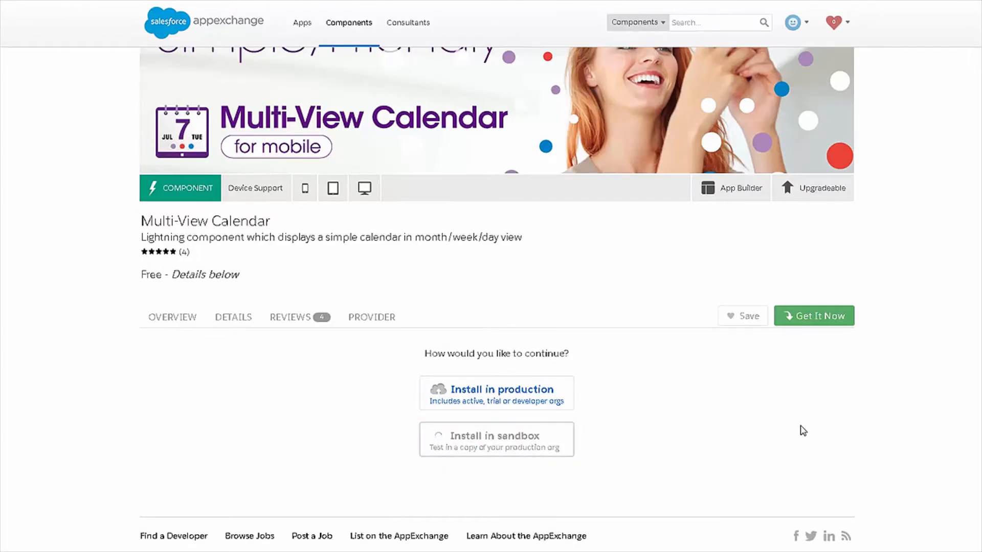
pyautogui.click(496, 438)
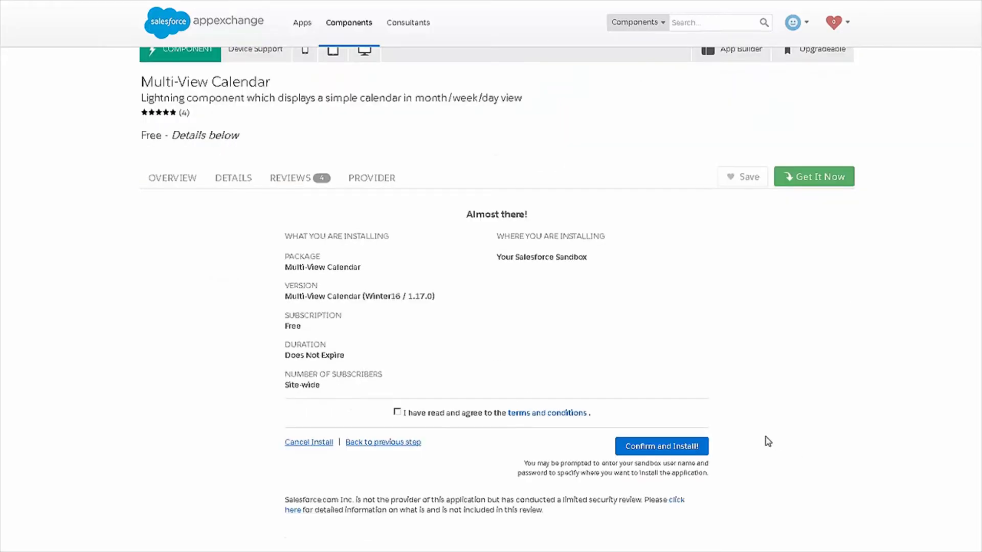
pyautogui.click(398, 412)
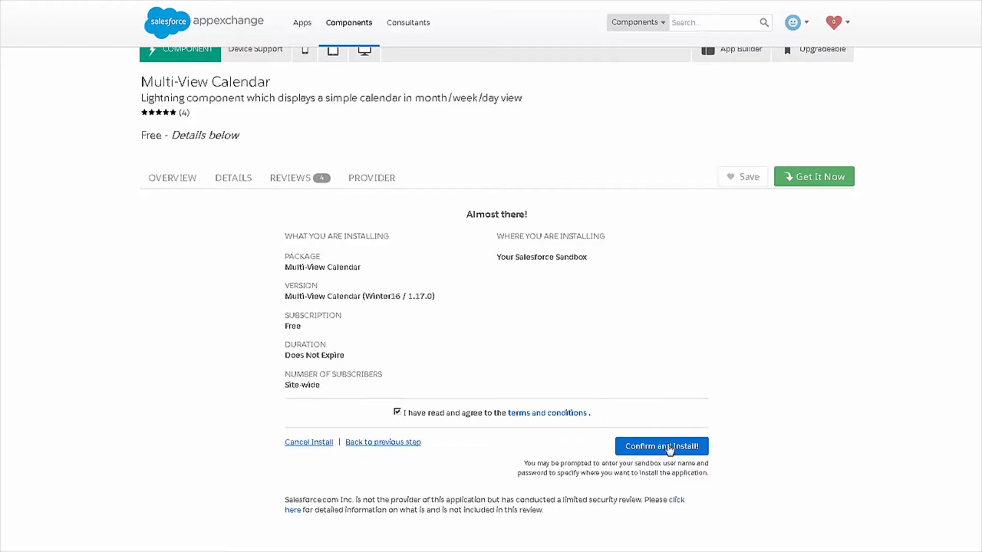
pyautogui.click(660, 447)
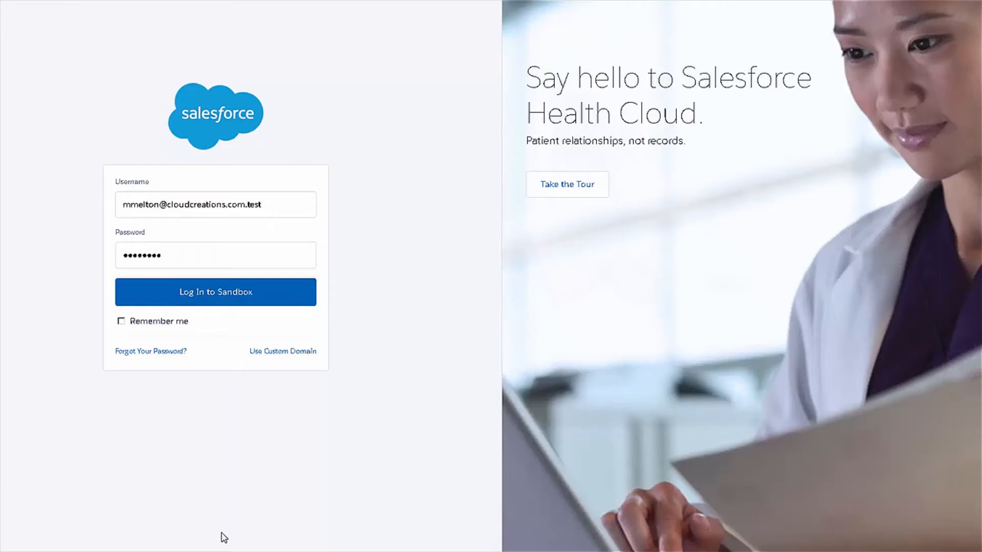
# Log in to the sandbox and install Multi-View Calendar for all users.
pyautogui.click(214, 293)
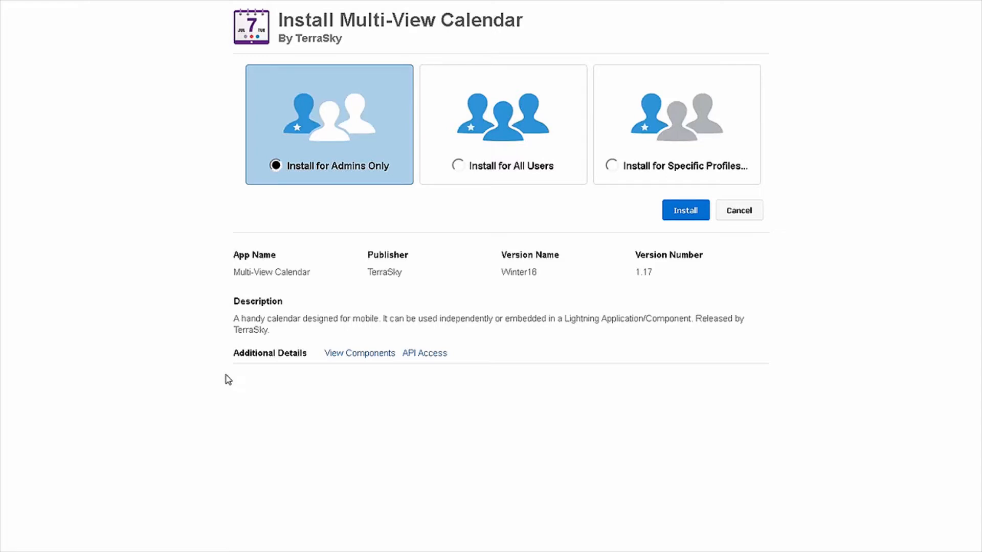
pyautogui.moveTo(459, 166)
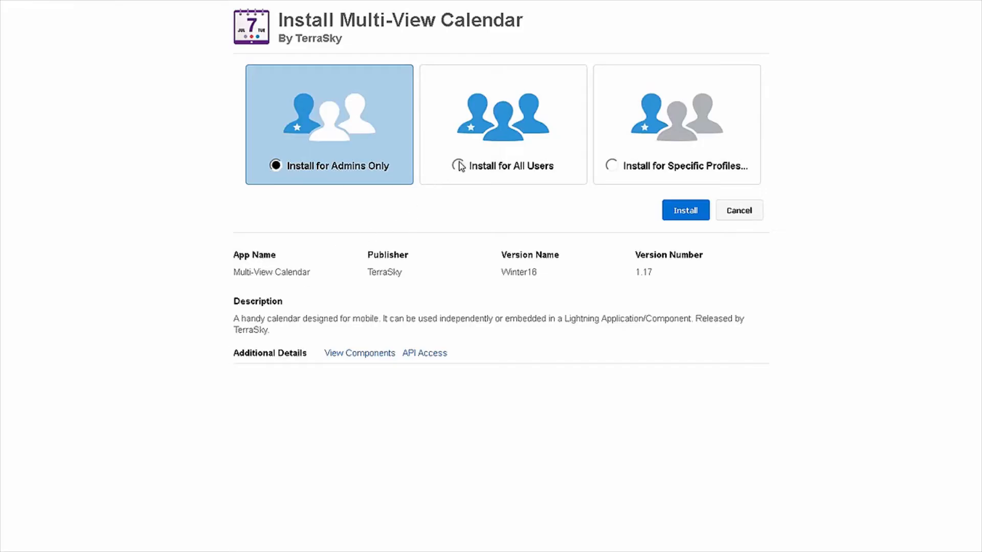
pyautogui.moveTo(435, 196)
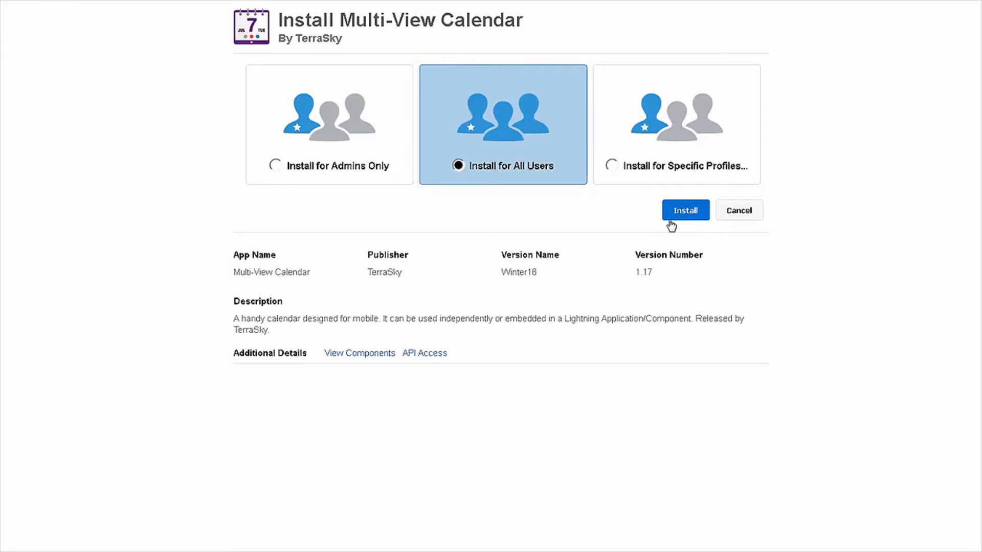
pyautogui.click(686, 210)
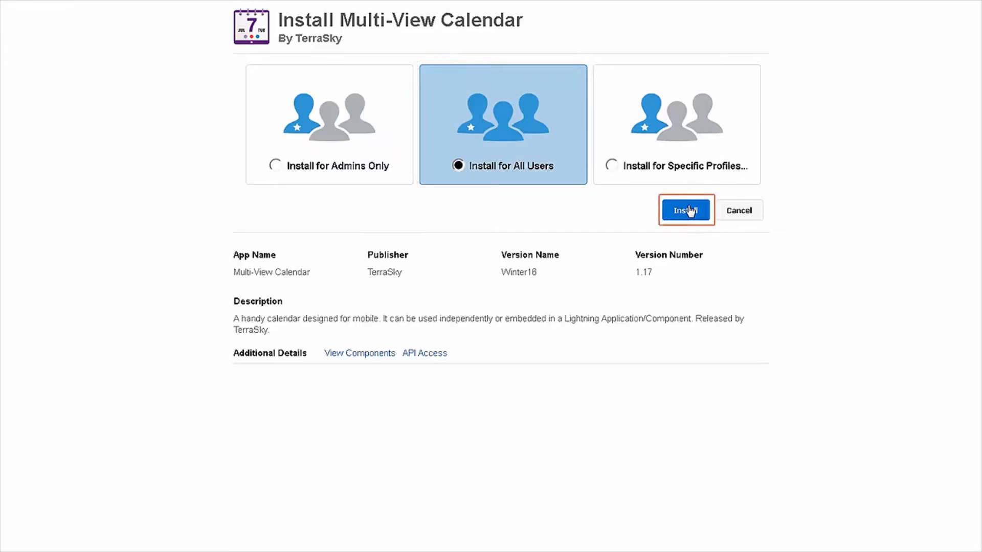
pyautogui.click(686, 210)
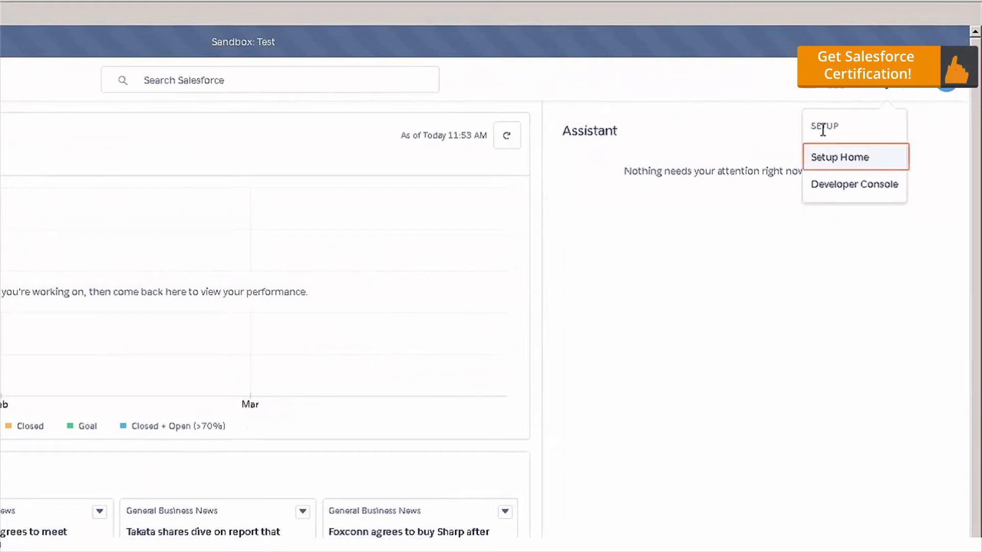
# From Setup Home, search Quick Find for 'insta' and open Installed Packages.
pyautogui.click(839, 157)
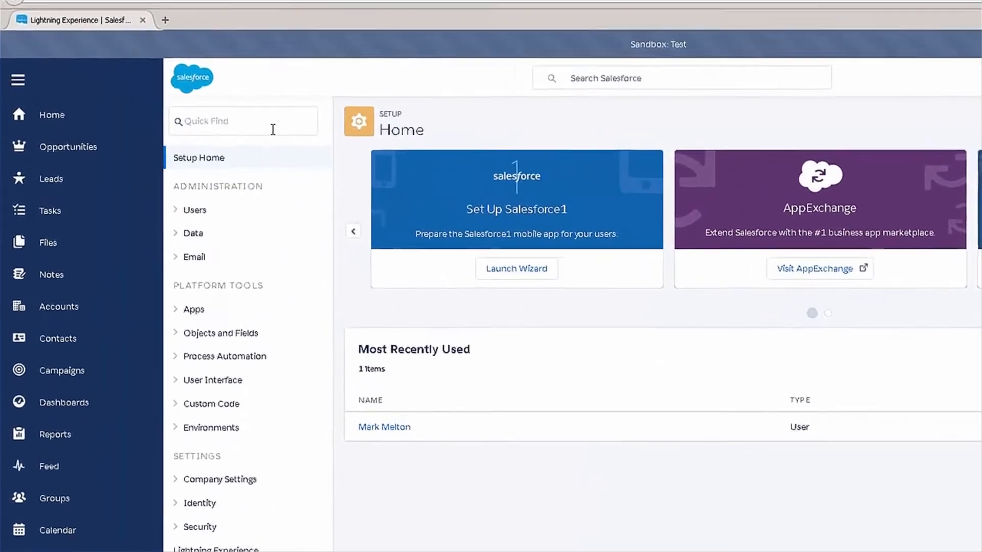
pyautogui.write('instal')
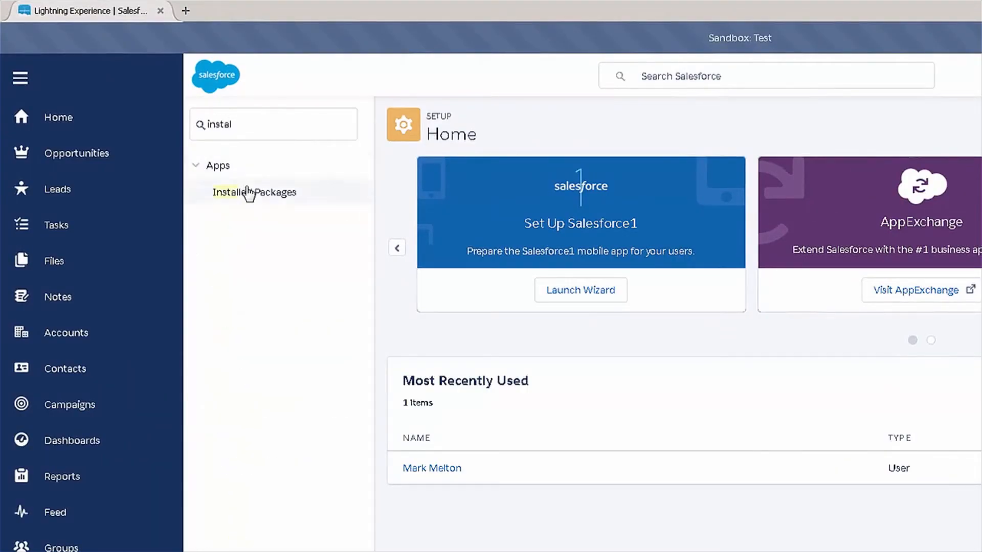
pyautogui.click(254, 192)
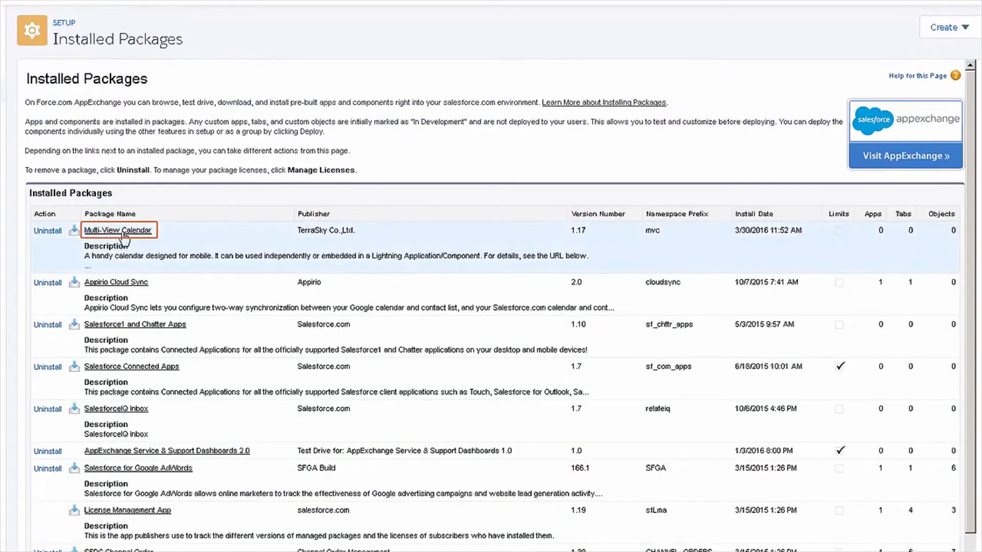
# Open the Multi-View Calendar entry in the Installed Packages list.
pyautogui.click(117, 230)
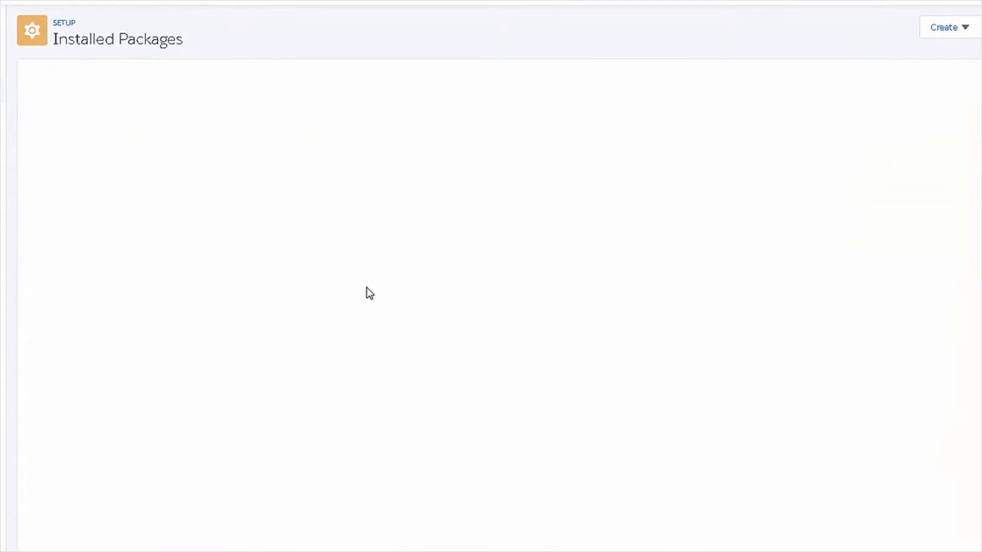
pyautogui.moveTo(723, 254)
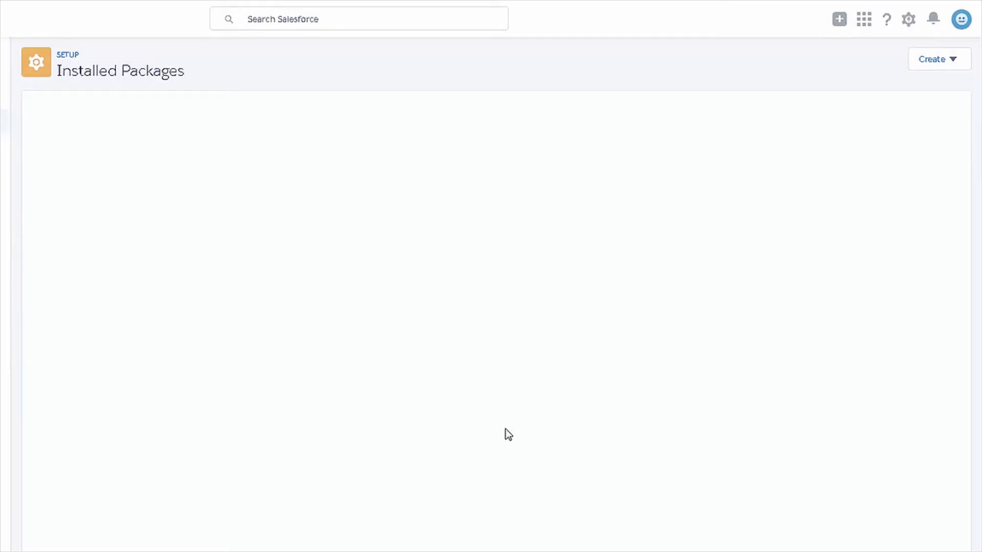
pyautogui.moveTo(501, 430)
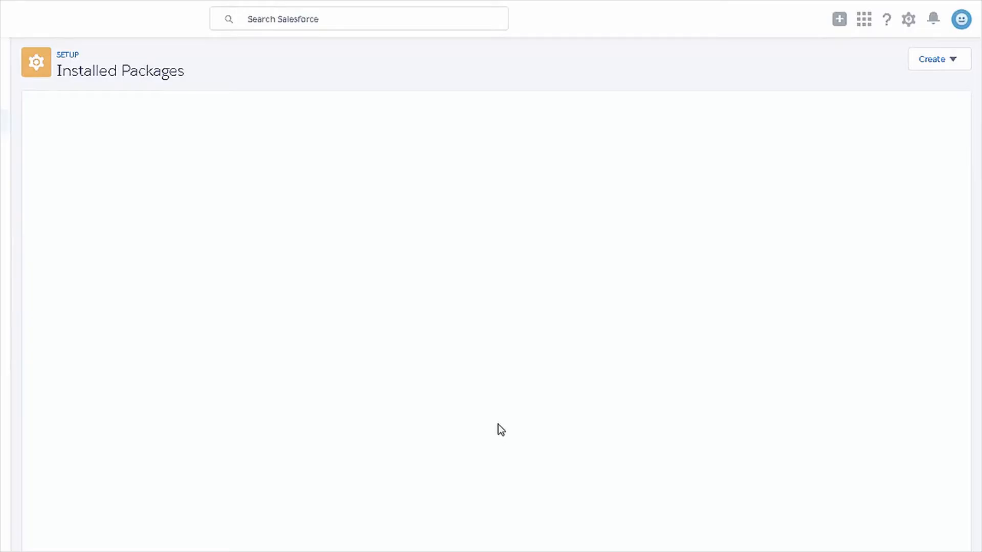
pyautogui.moveTo(495, 423)
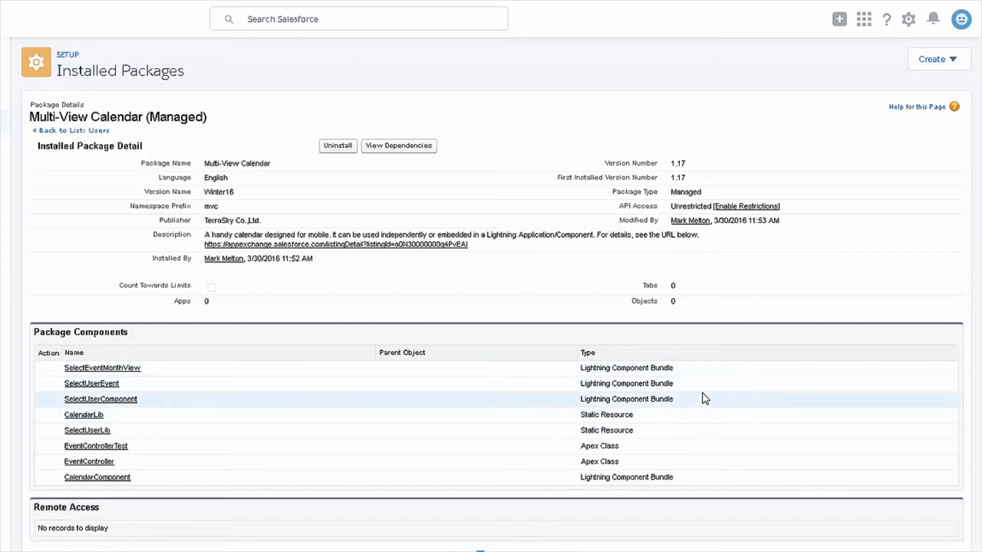
pyautogui.moveTo(694, 430)
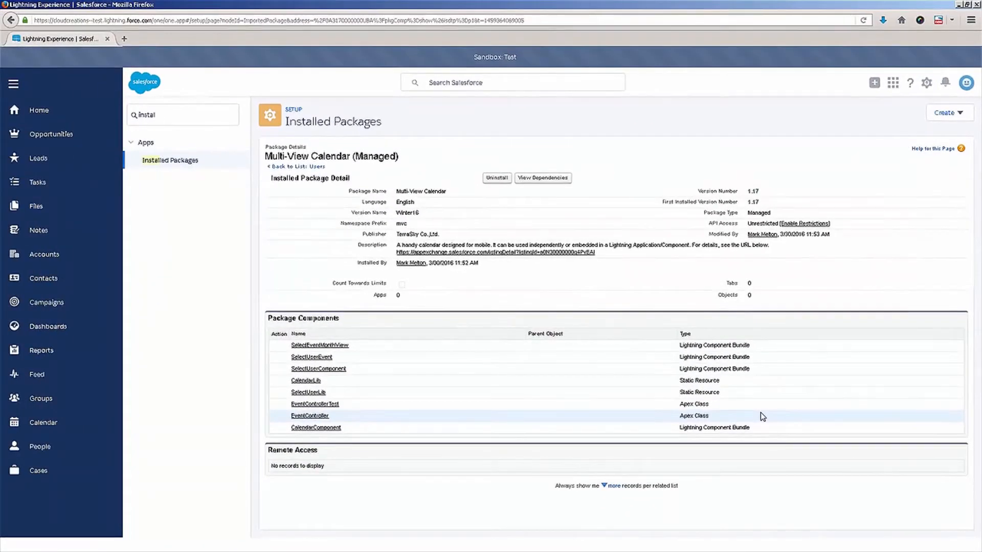
pyautogui.moveTo(758, 405)
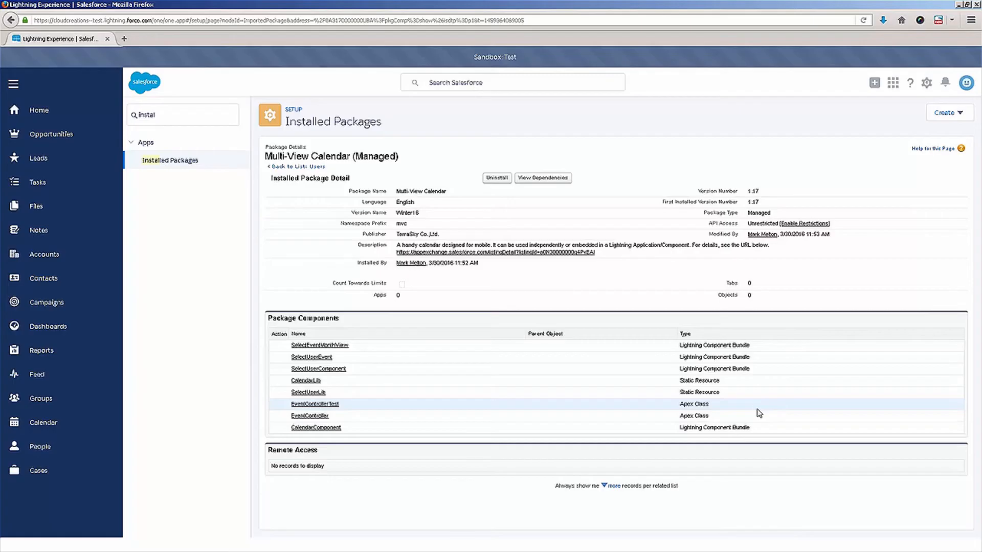